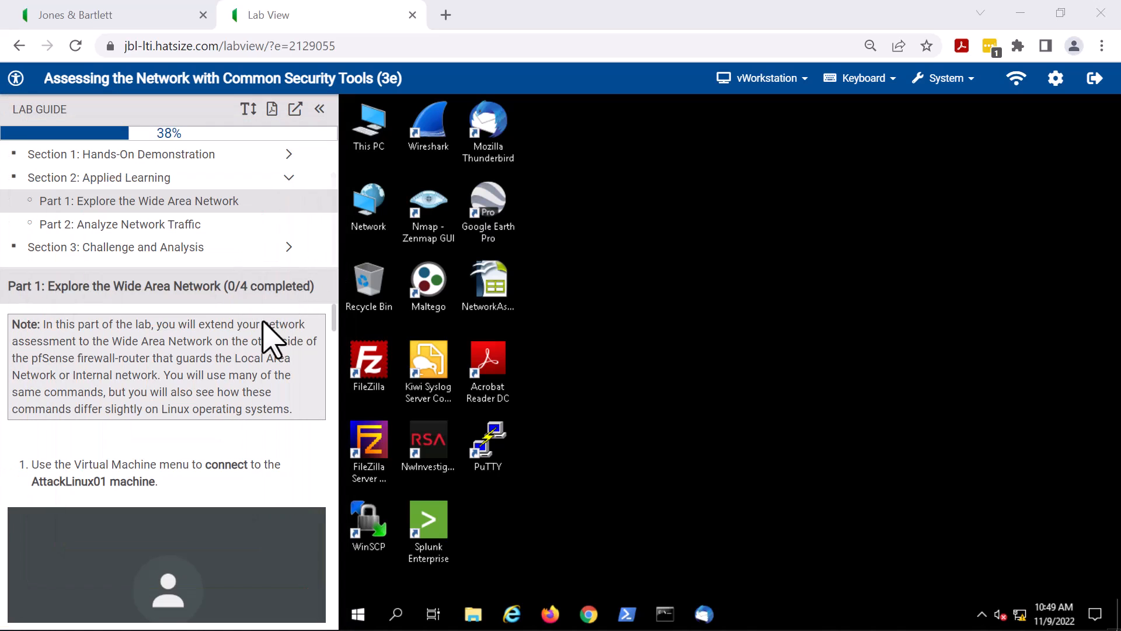
pyautogui.moveTo(239, 351)
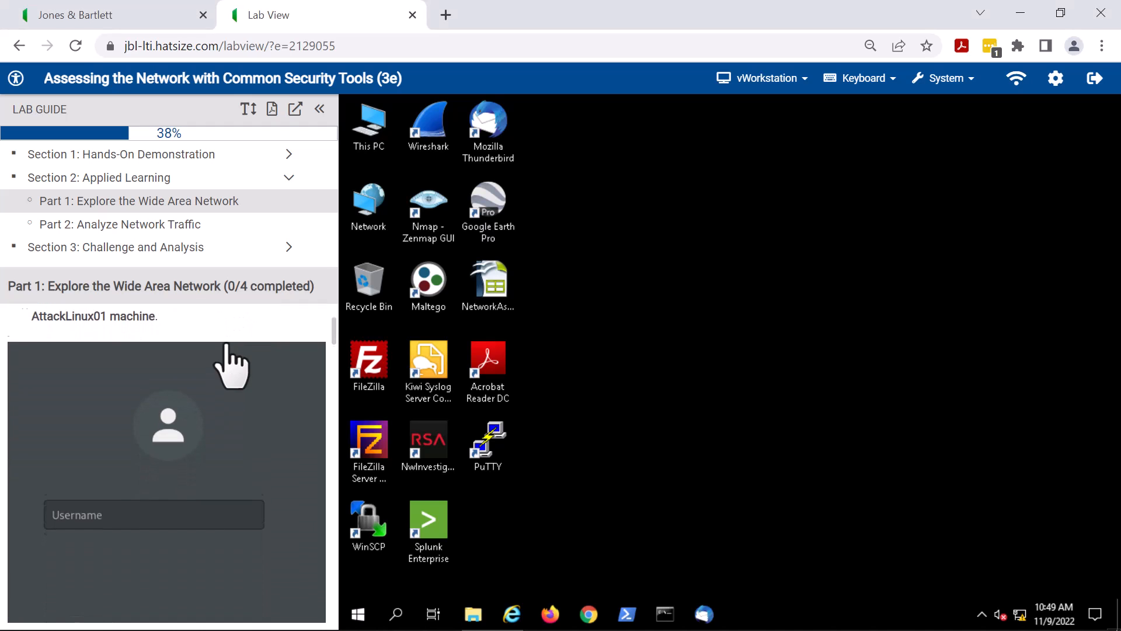
# Scroll the Lab Guide to step 6, the ifconfig screen capture on AttackLinux01
pyautogui.scroll(-3)
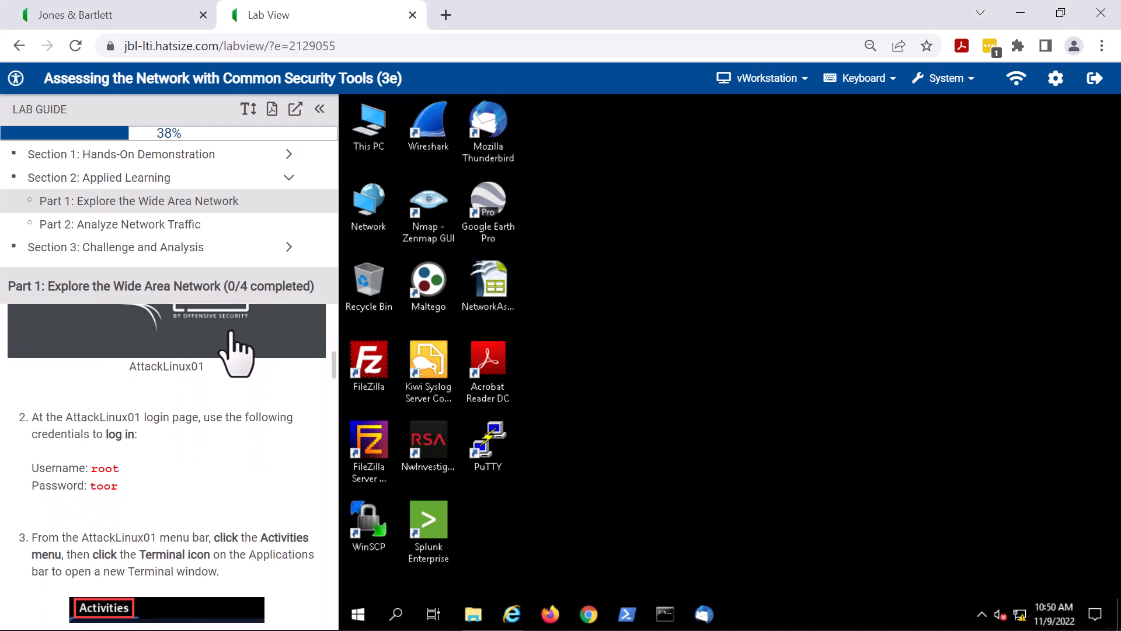
pyautogui.scroll(-3)
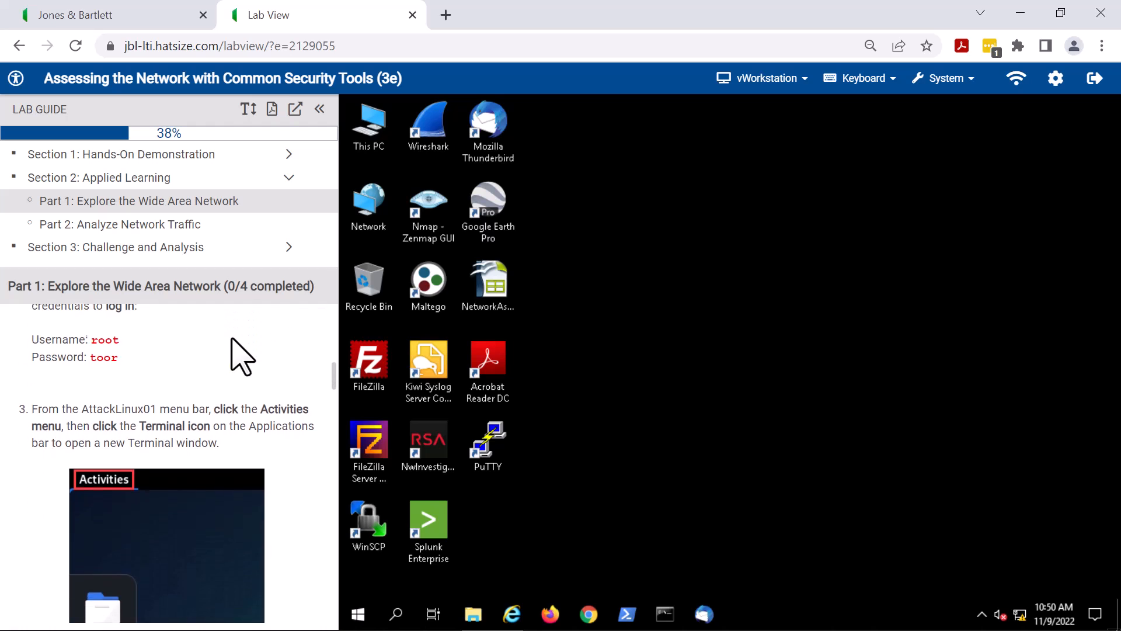
pyautogui.scroll(-3)
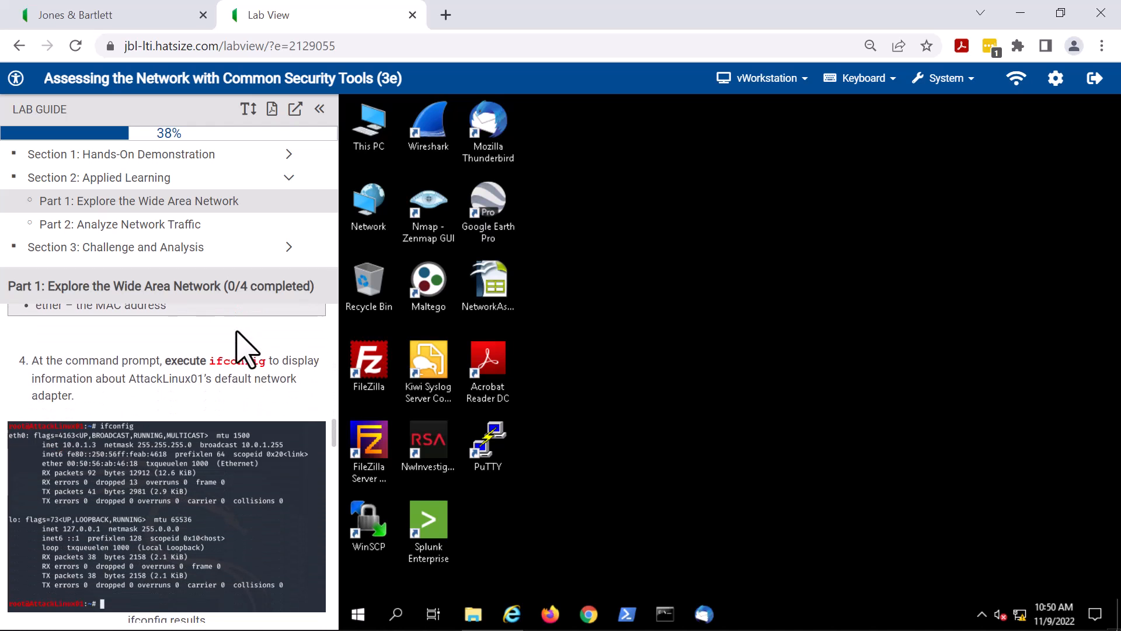
pyautogui.scroll(-3)
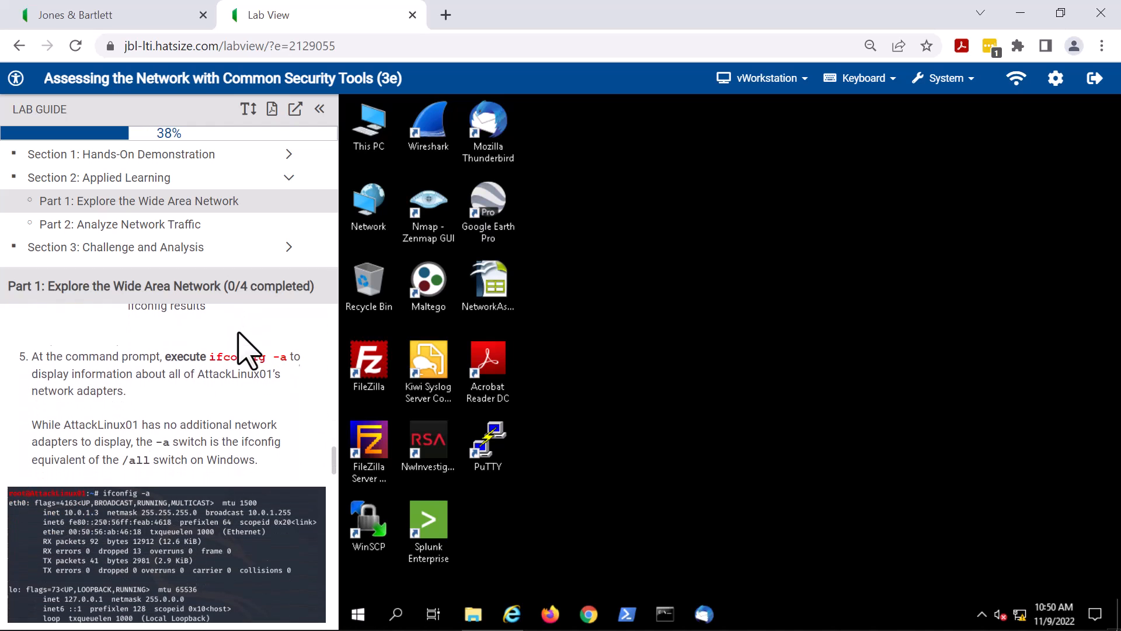
pyautogui.scroll(-3)
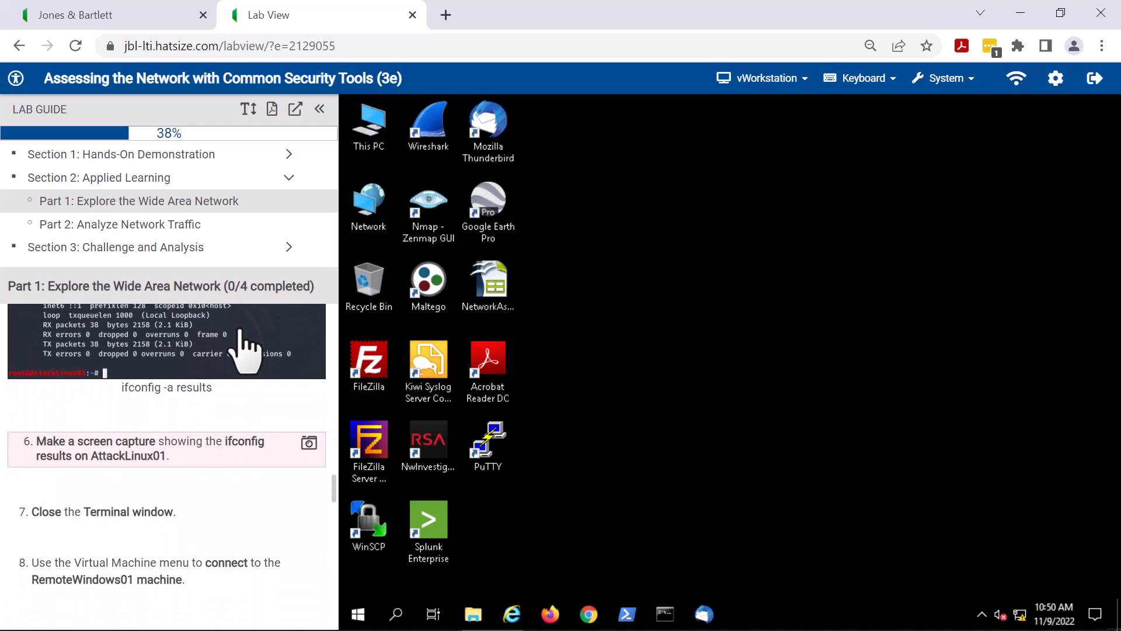
pyautogui.scroll(-3)
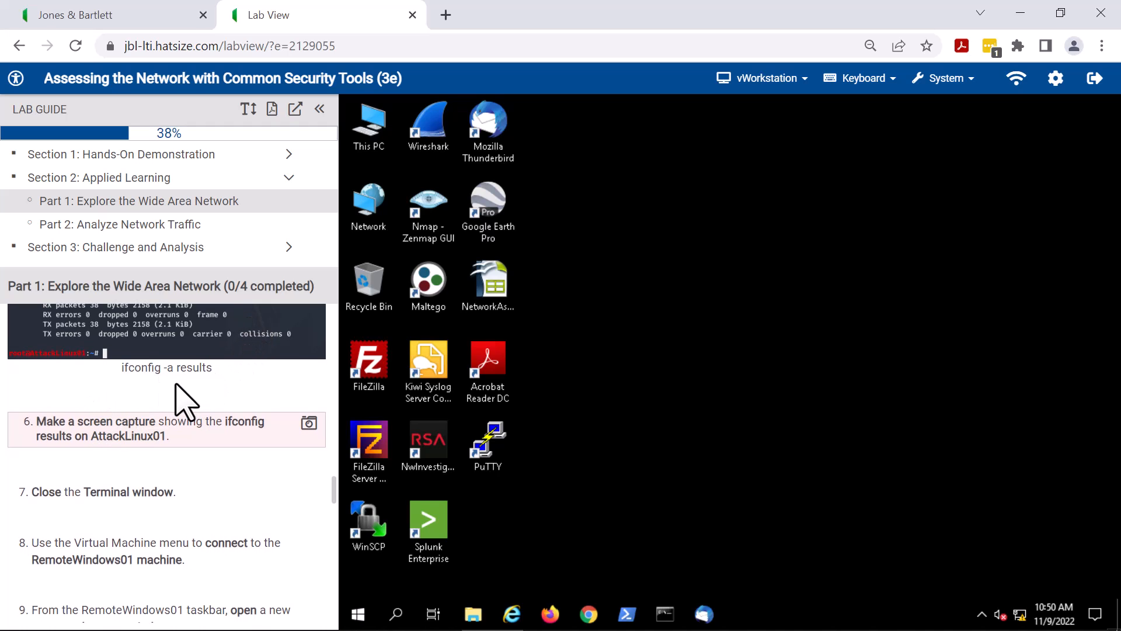
pyautogui.moveTo(233, 383)
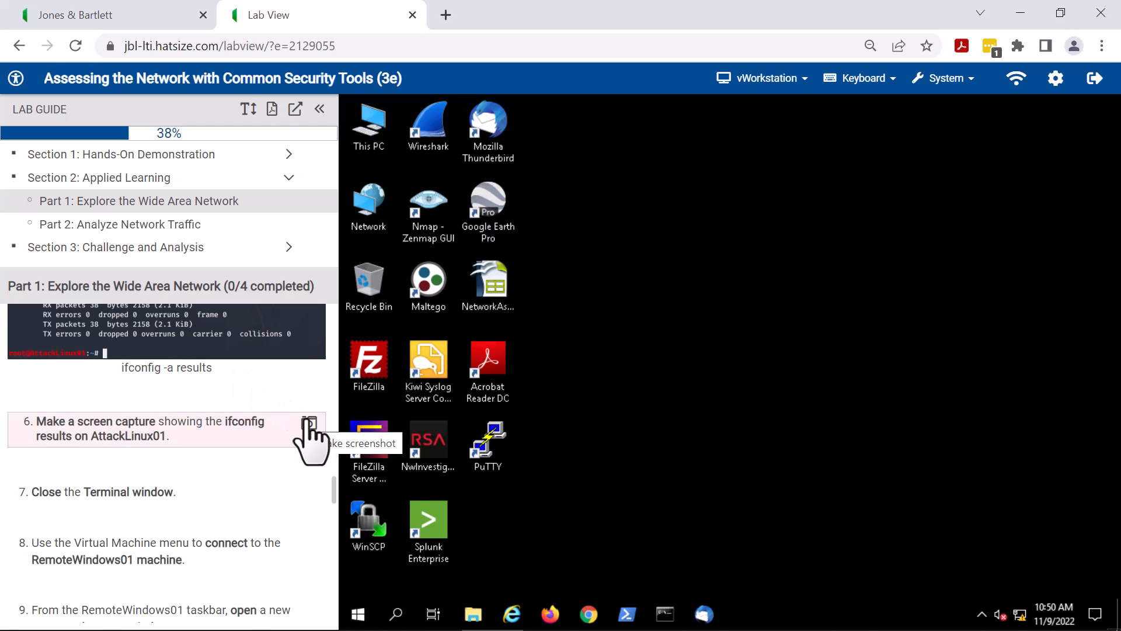
pyautogui.moveTo(316, 429)
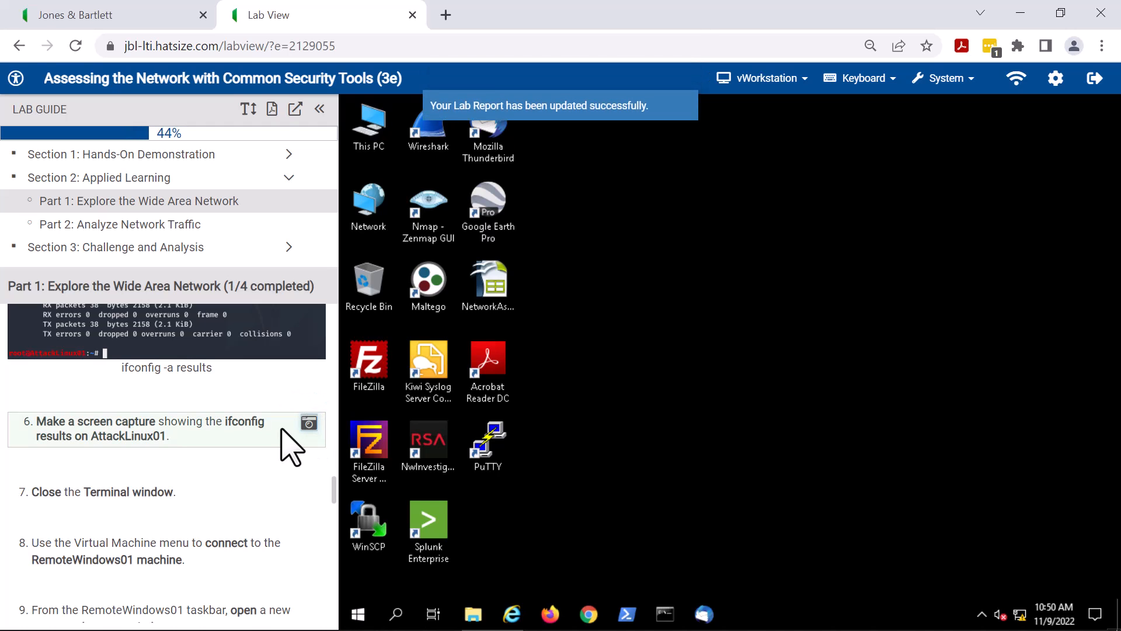
pyautogui.moveTo(286, 429)
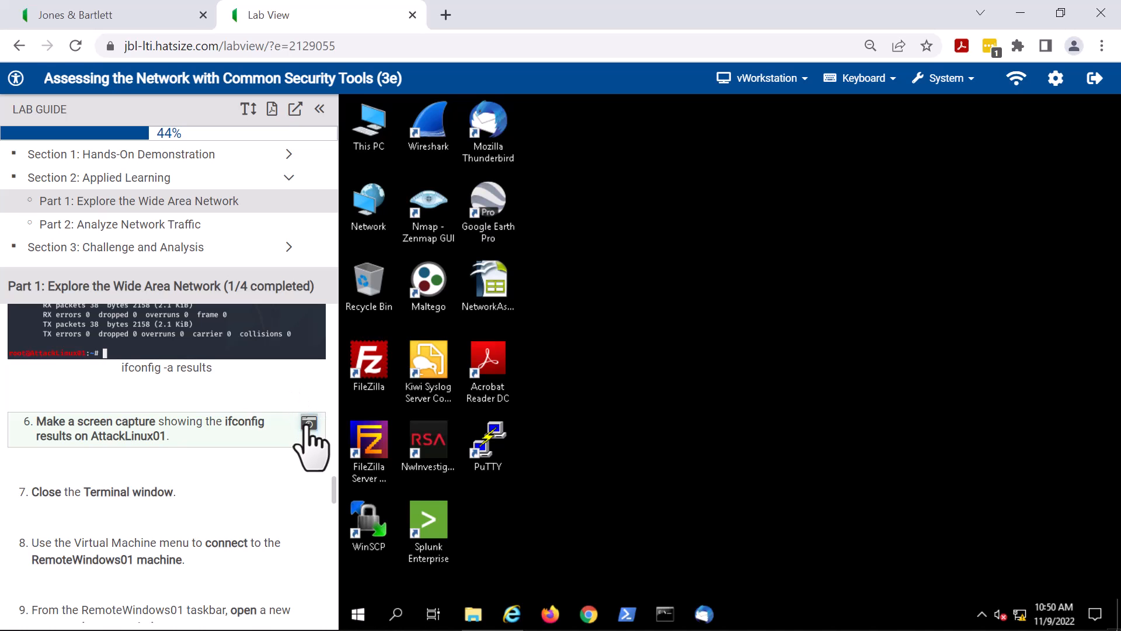
# Open the review of the captured ifconfig screenshot from step 6's camera icon
pyautogui.click(309, 422)
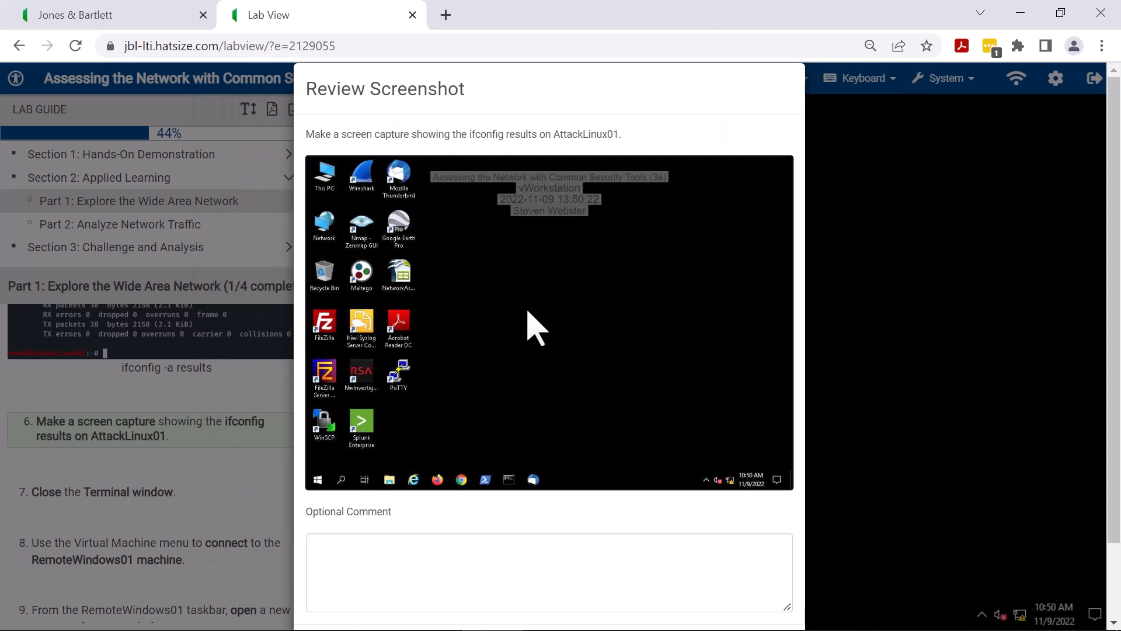
# Save the ifconfig screenshot with the optional comment left empty
pyautogui.click(415, 568)
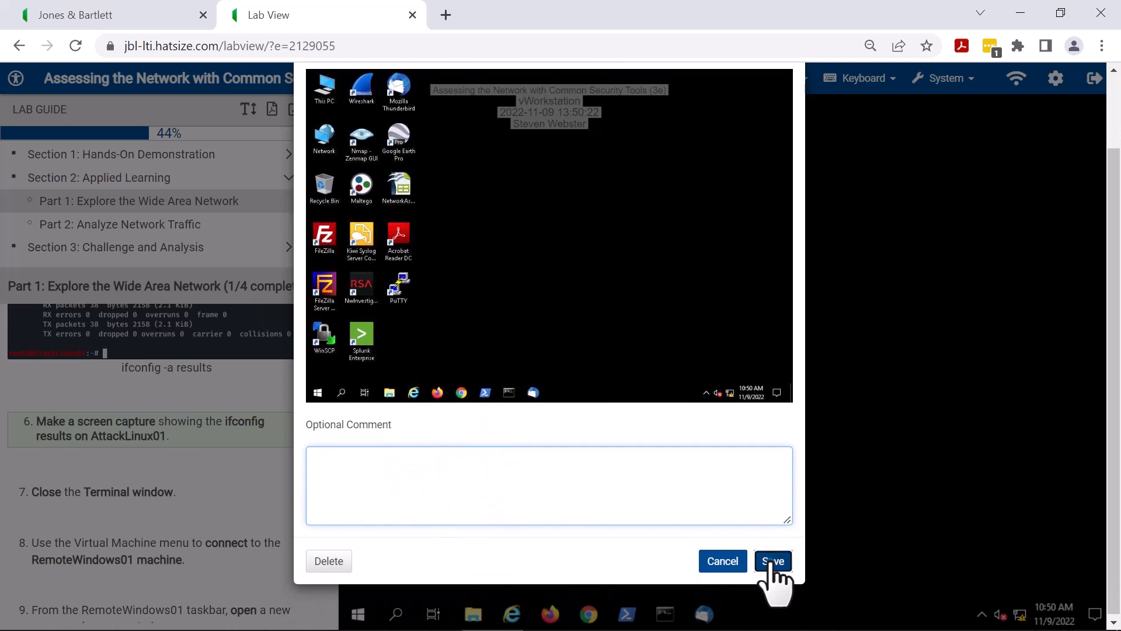
pyautogui.click(772, 560)
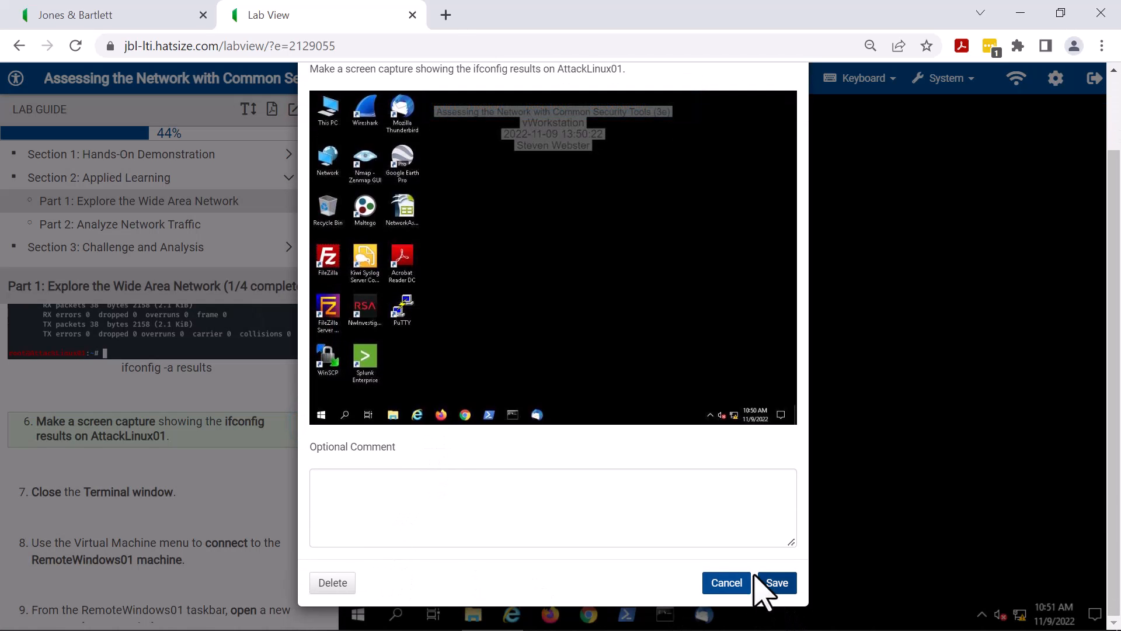
pyautogui.click(776, 582)
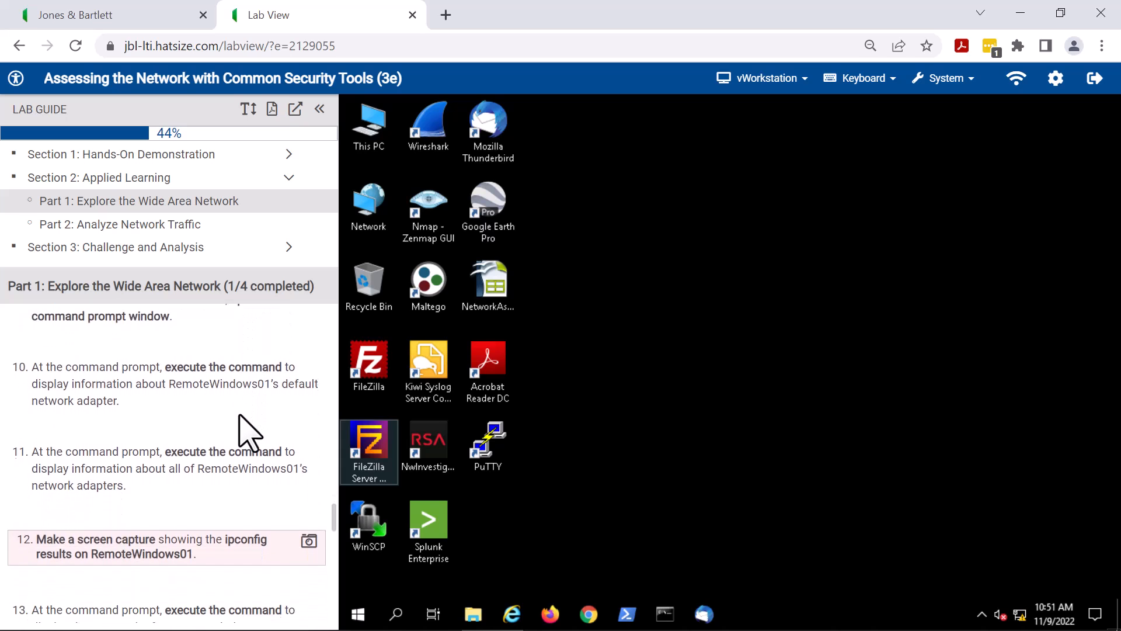
# Capture the RemoteWindows01 ipconfig results for step 12, bringing Part 1 to 2/4
pyautogui.scroll(-3)
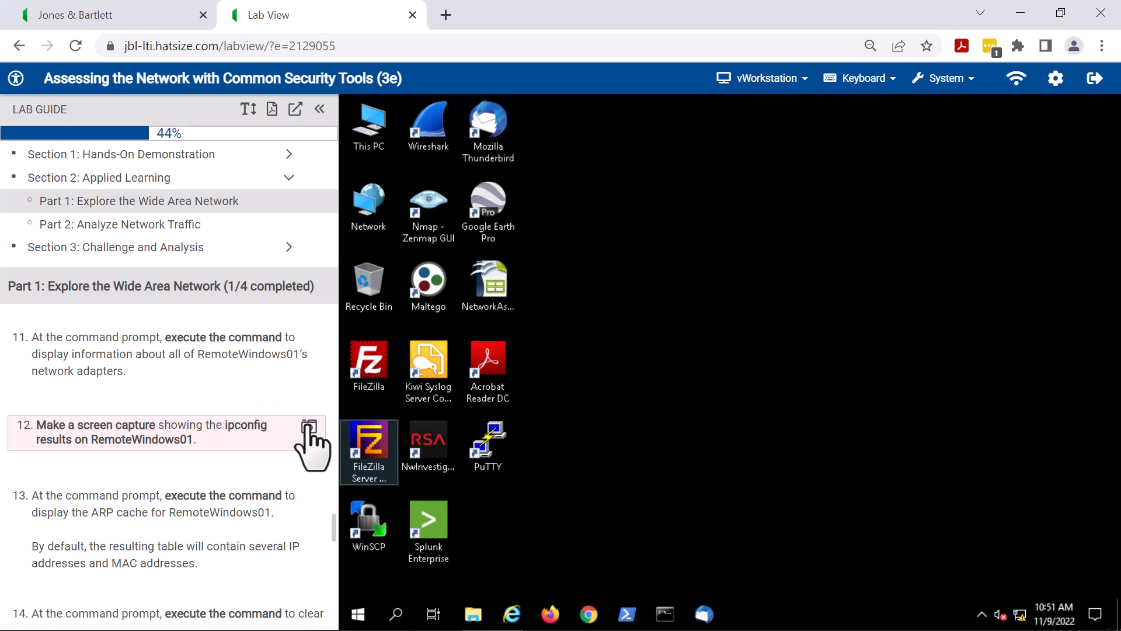
pyautogui.click(308, 424)
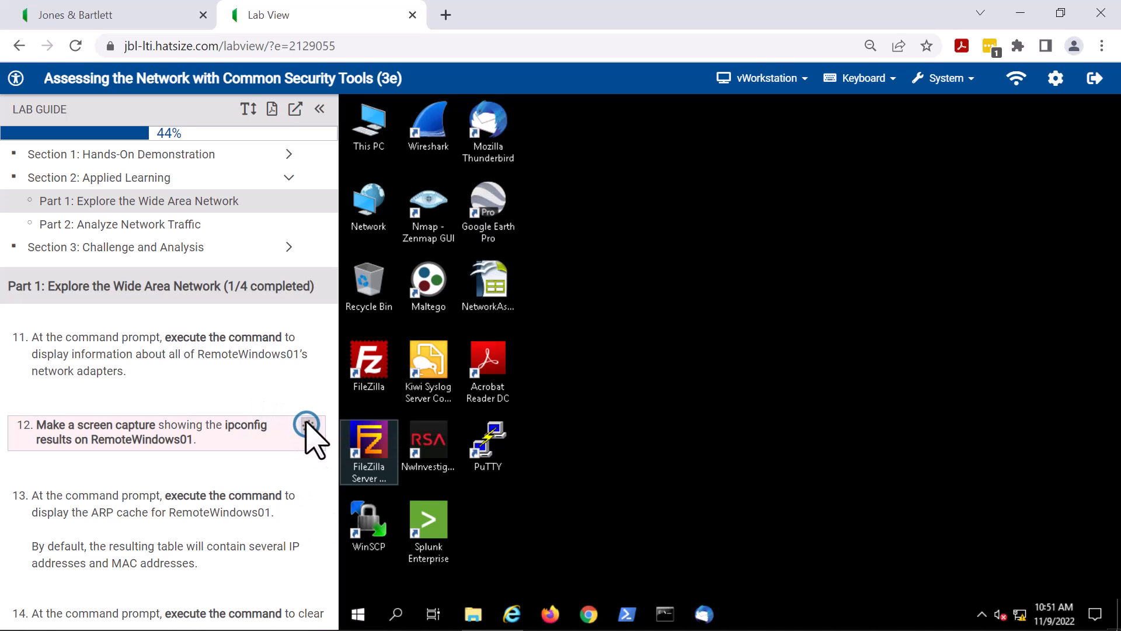
pyautogui.click(306, 423)
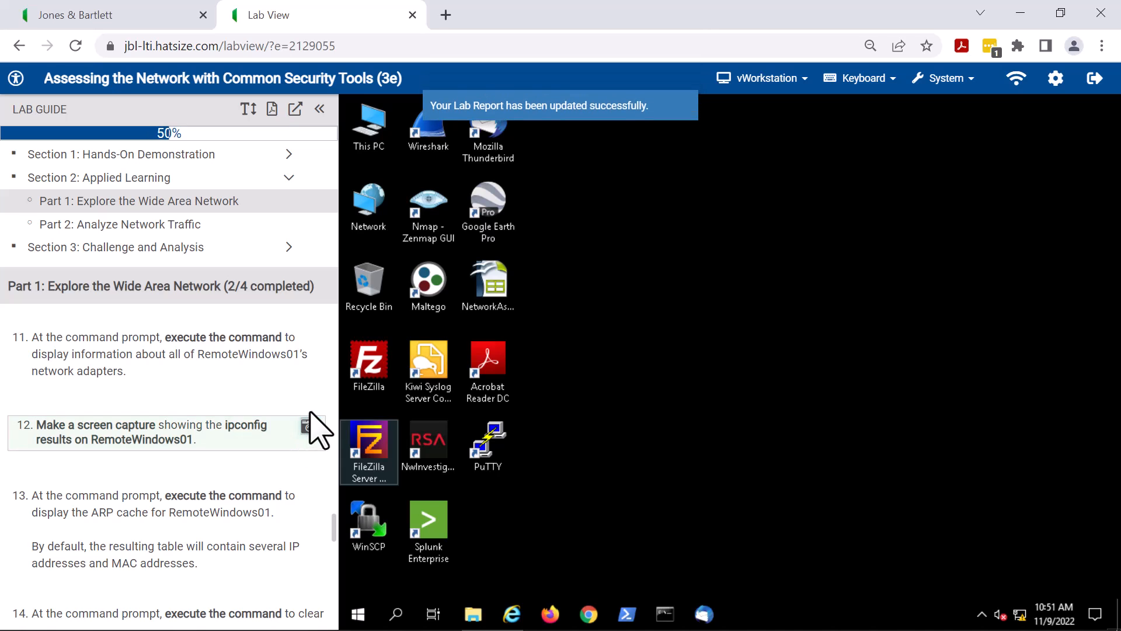
pyautogui.moveTo(318, 397)
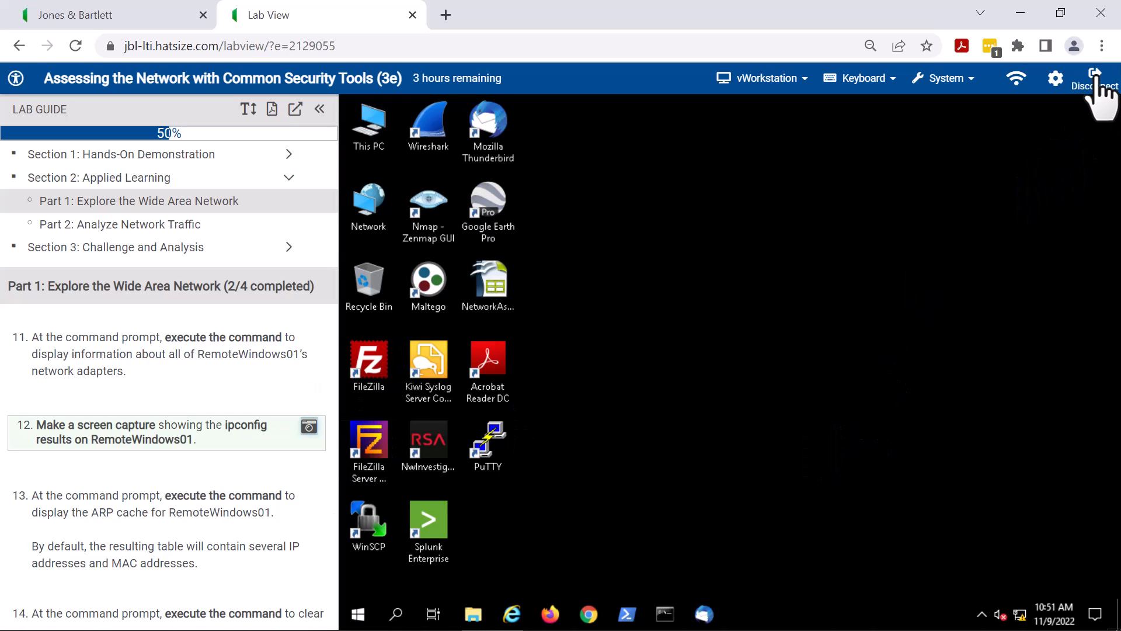
# Disconnect the session, overwriting the 'My Save' state, and return to the lab page
pyautogui.click(1093, 78)
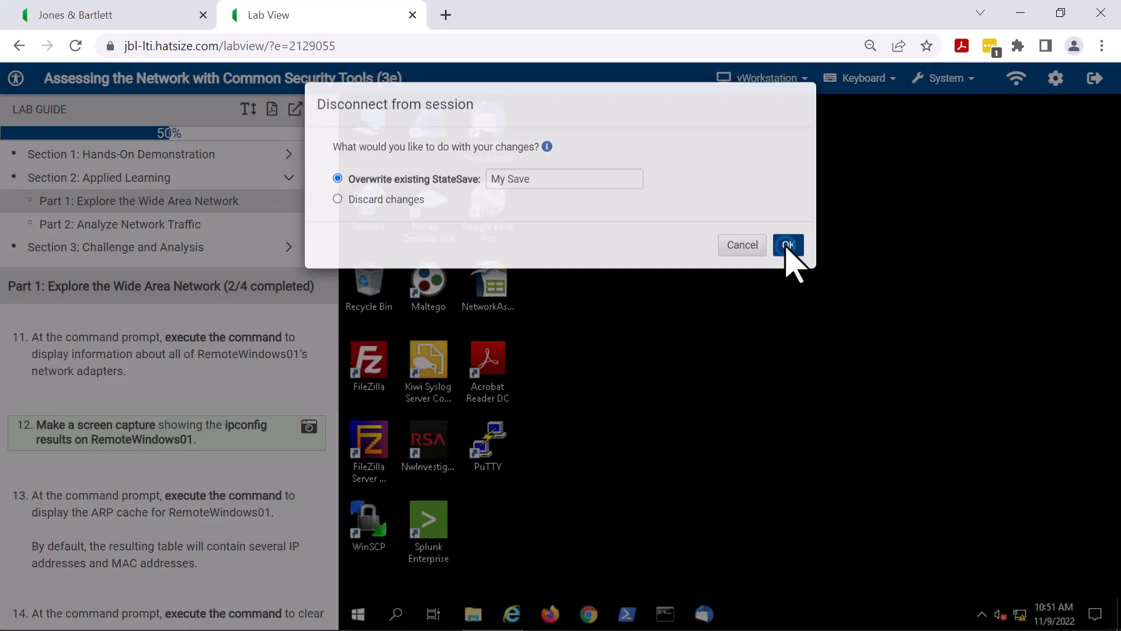
pyautogui.click(788, 245)
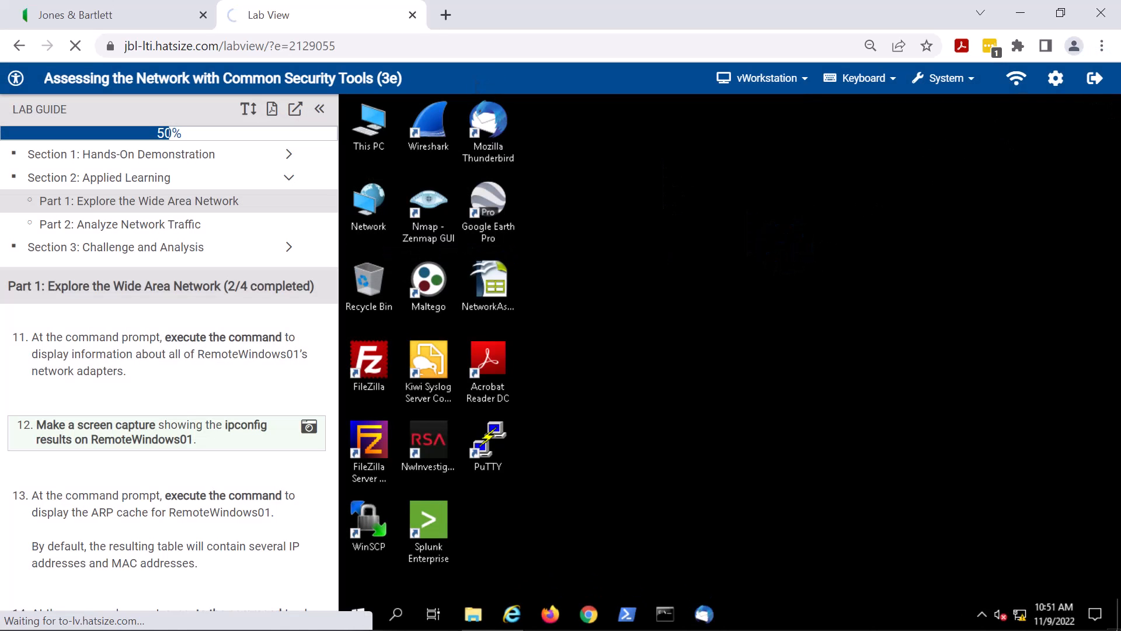
pyautogui.click(104, 15)
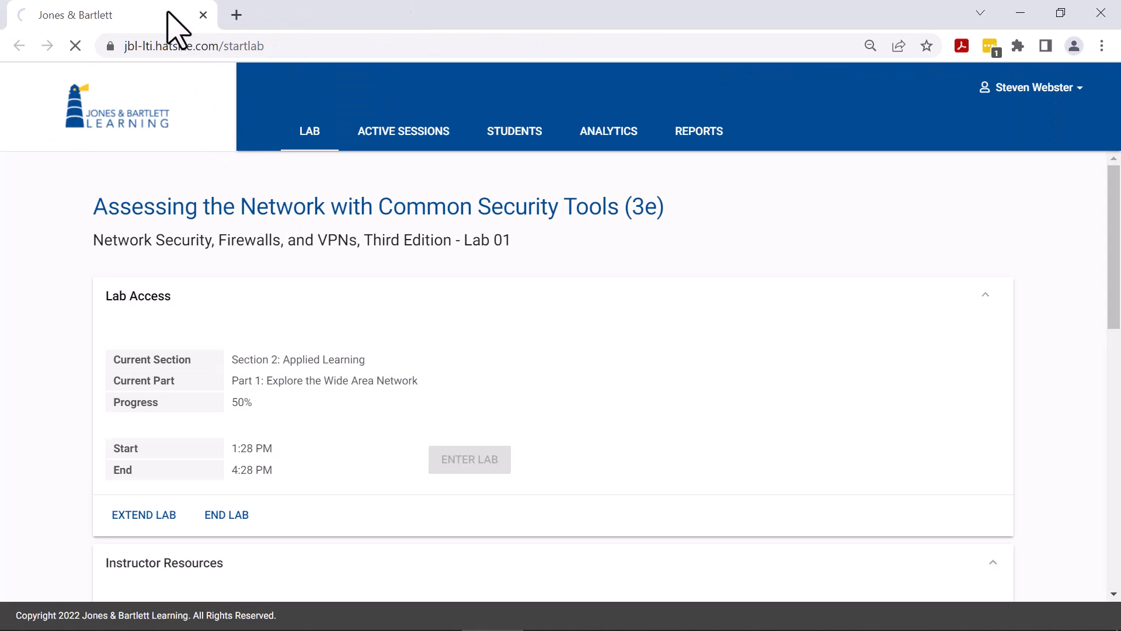
pyautogui.moveTo(585, 272)
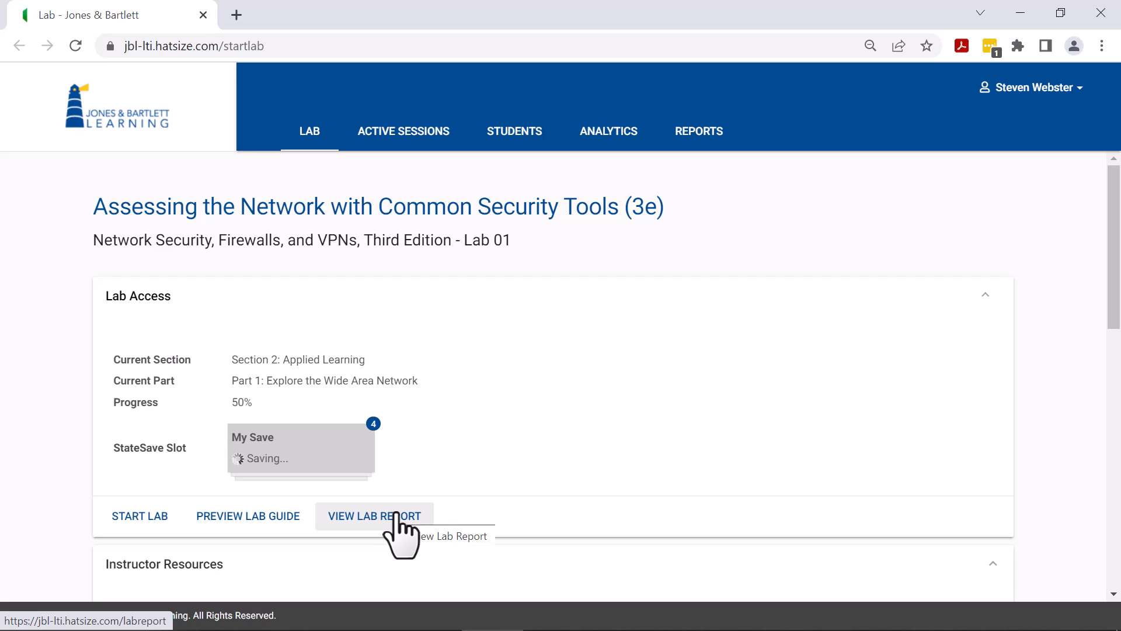
# Open the lab report and scroll through the captured screenshots
pyautogui.click(373, 516)
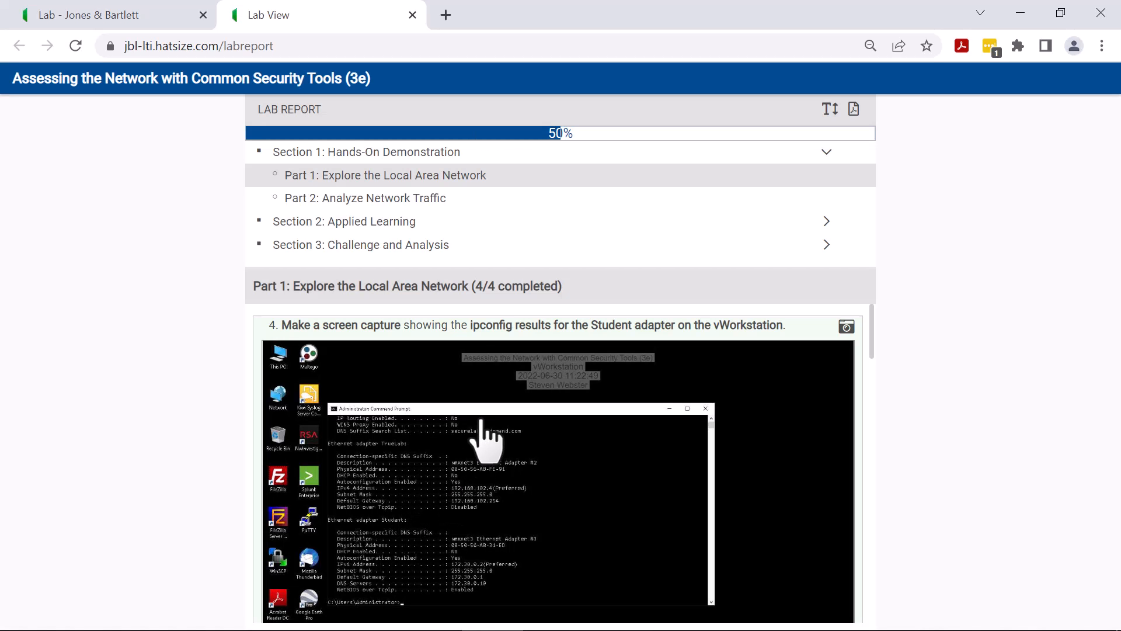
pyautogui.moveTo(491, 376)
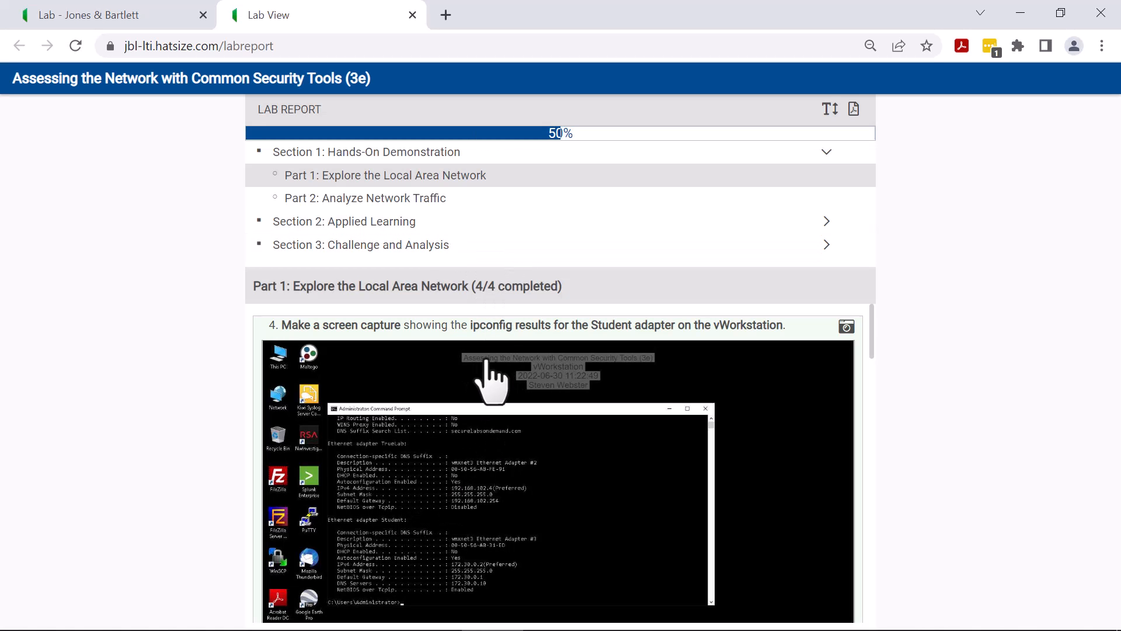
pyautogui.scroll(-3)
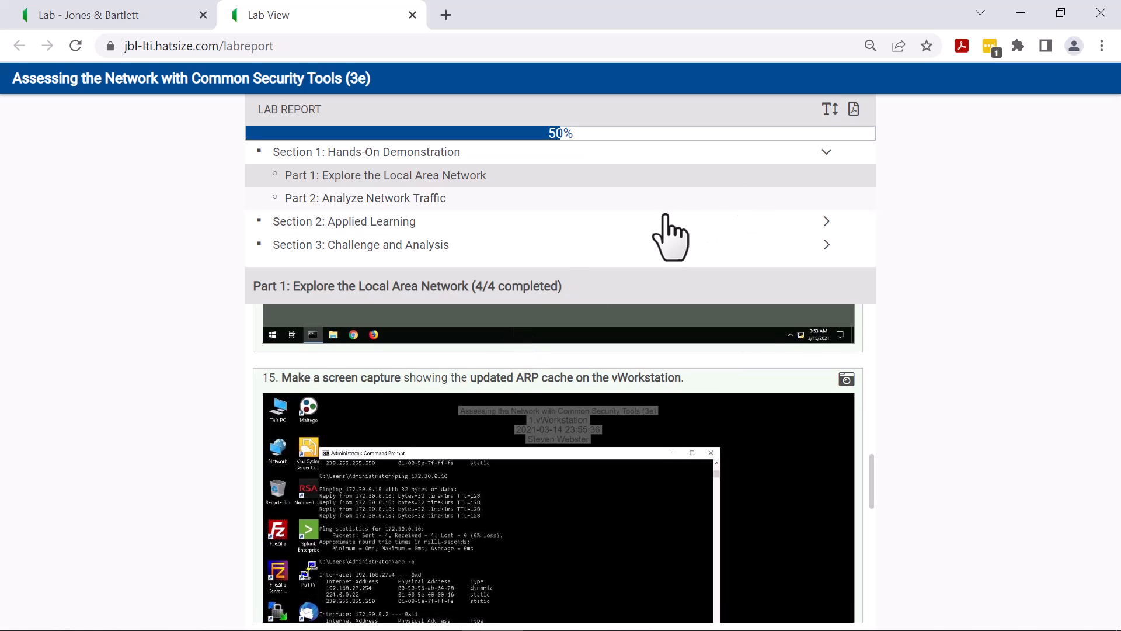
pyautogui.moveTo(640, 172)
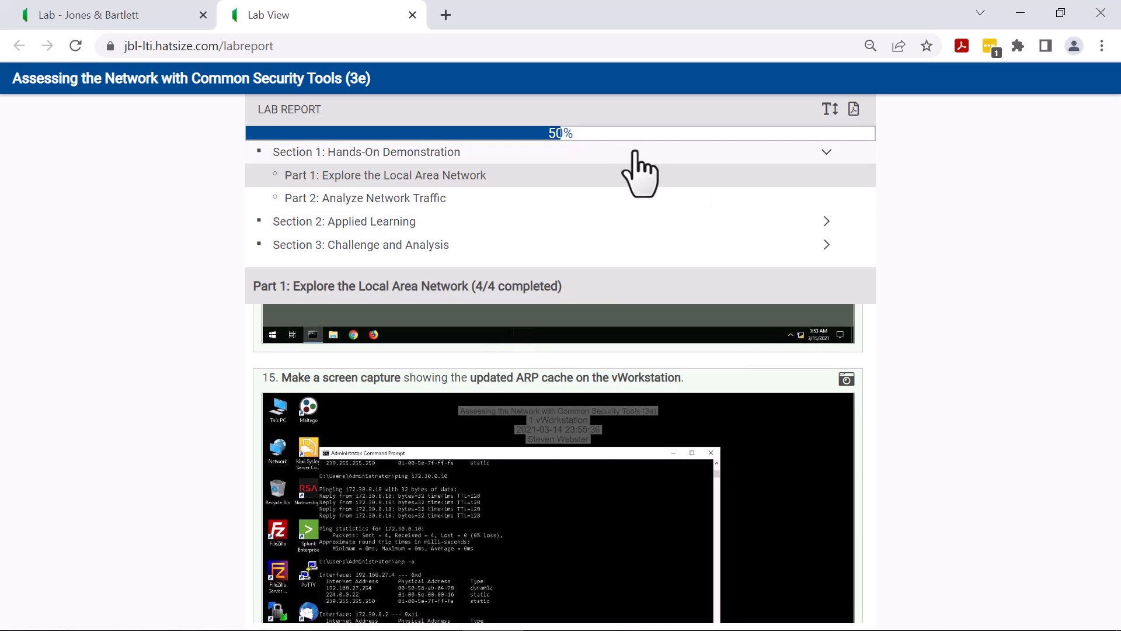
pyautogui.moveTo(669, 139)
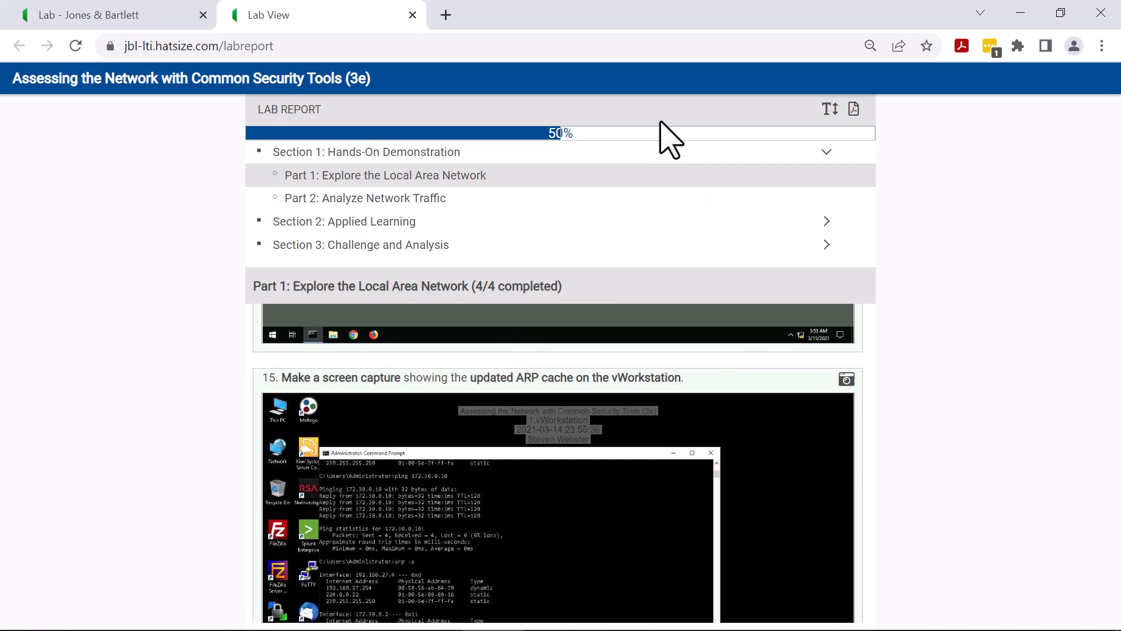
pyautogui.moveTo(854, 109)
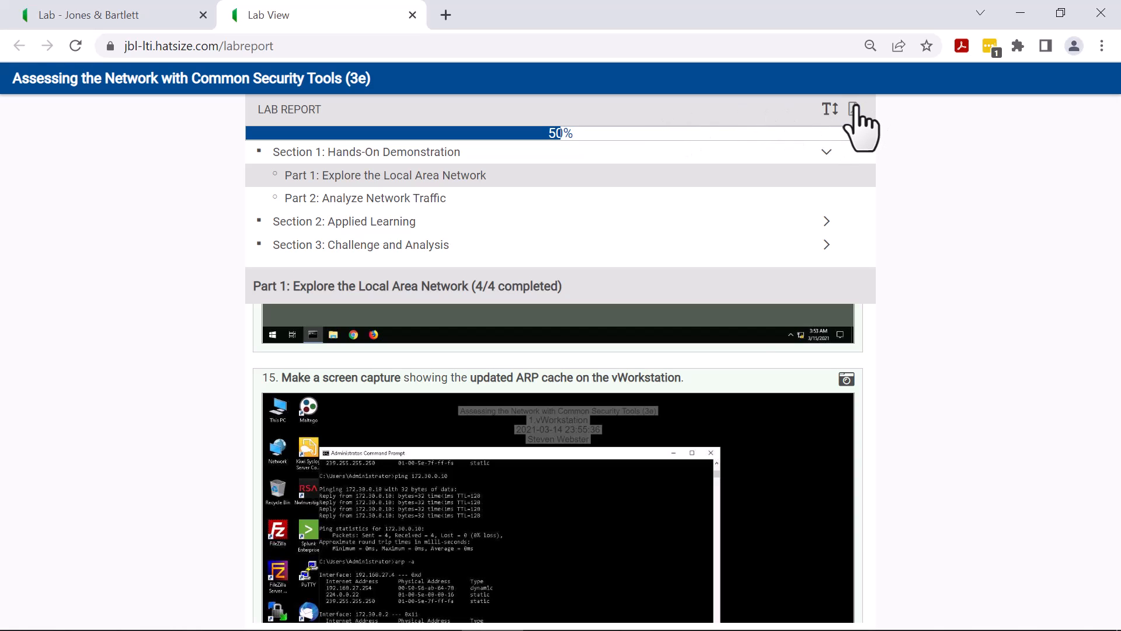
pyautogui.moveTo(854, 108)
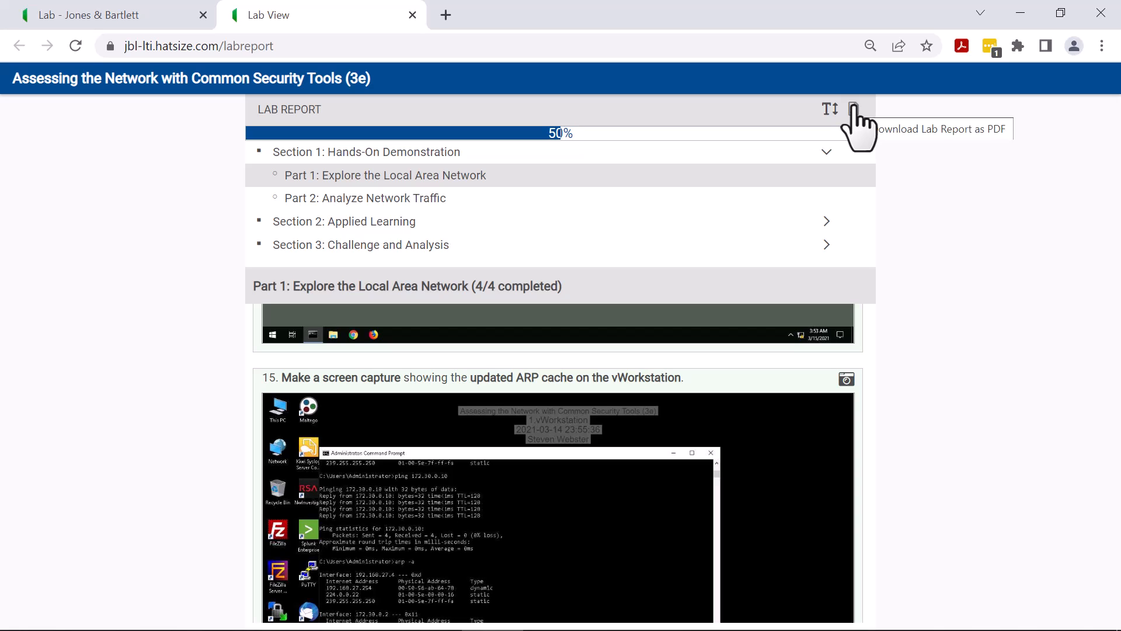
pyautogui.moveTo(929, 161)
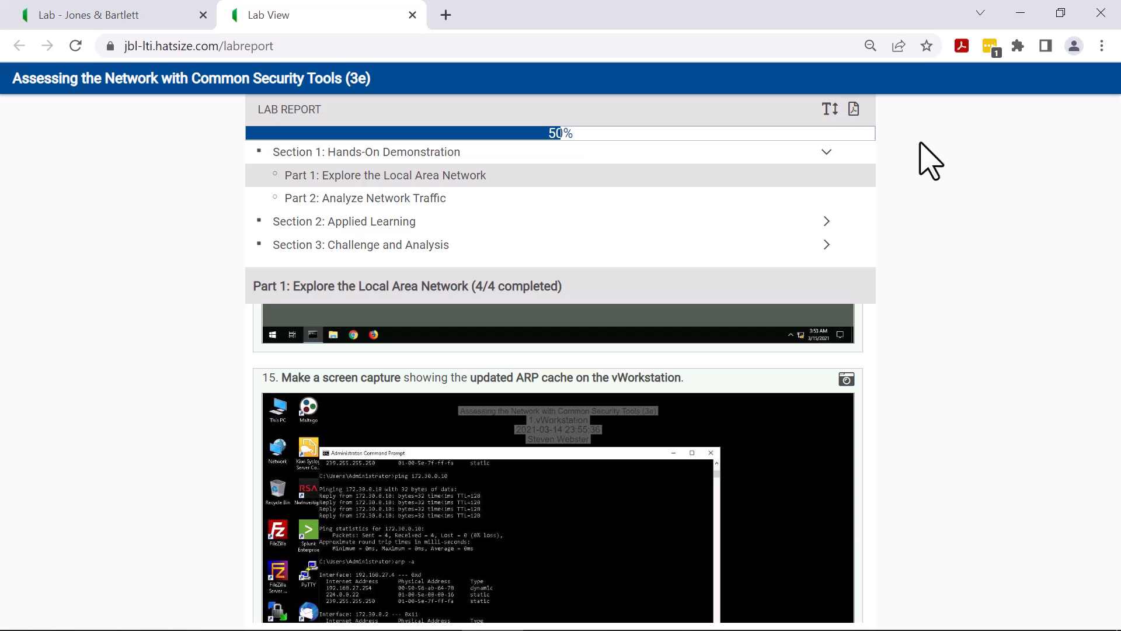
pyautogui.moveTo(924, 159)
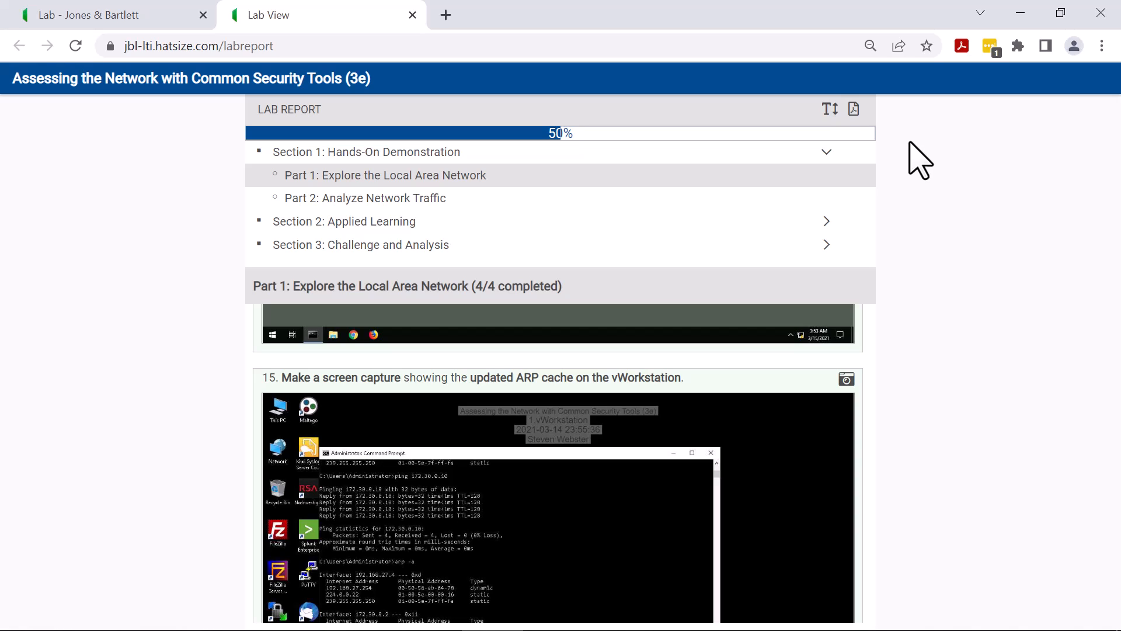
pyautogui.moveTo(486, 86)
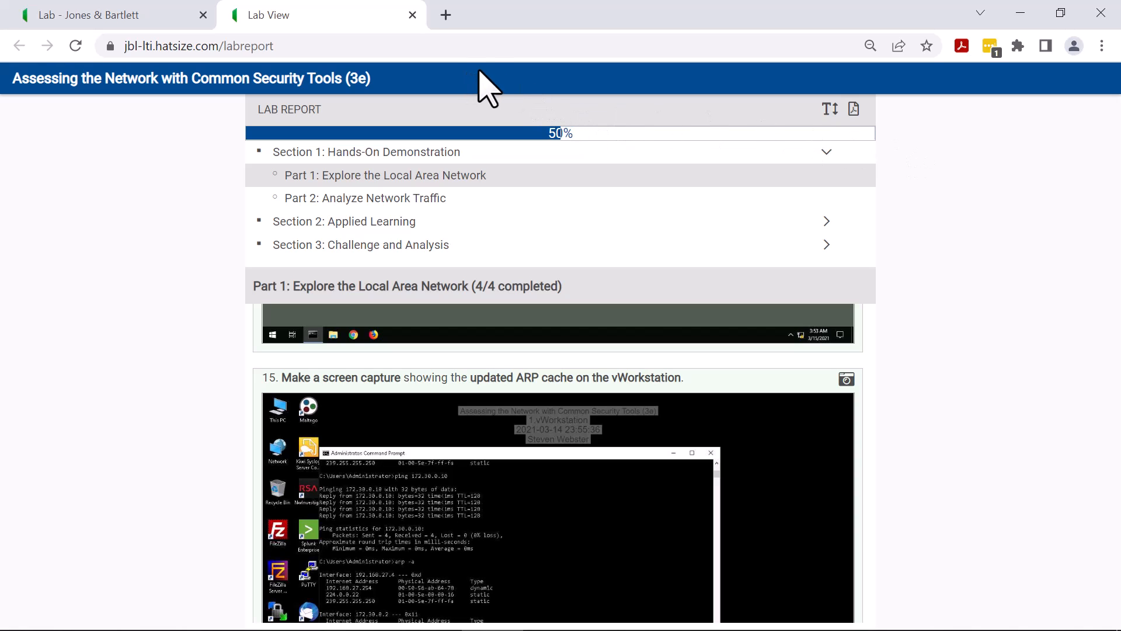
pyautogui.moveTo(413, 14)
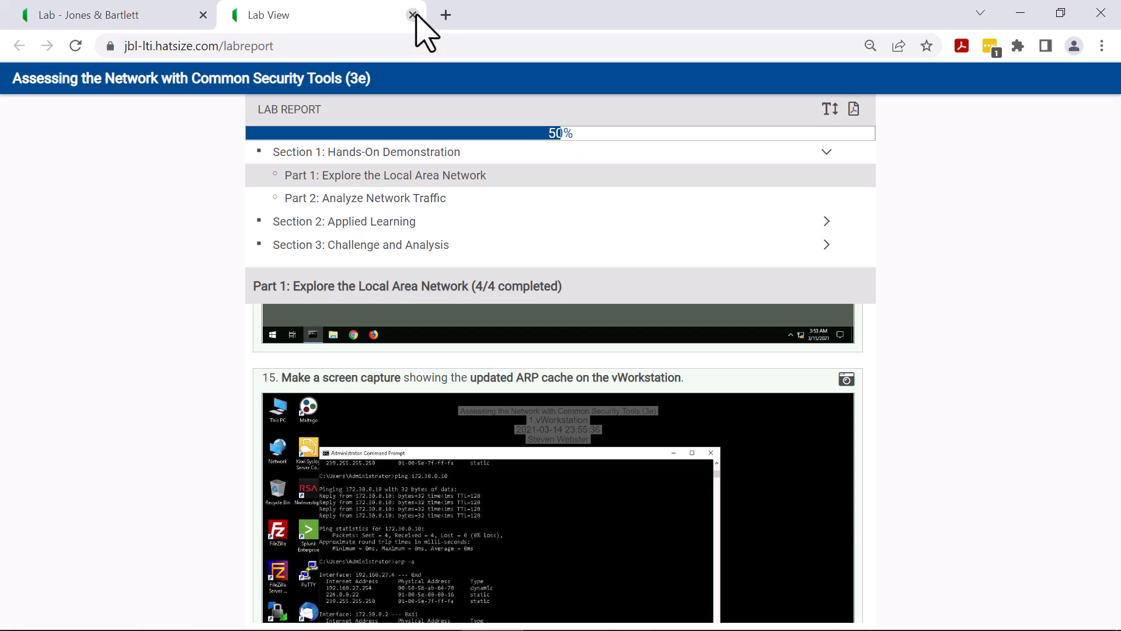
pyautogui.moveTo(413, 14)
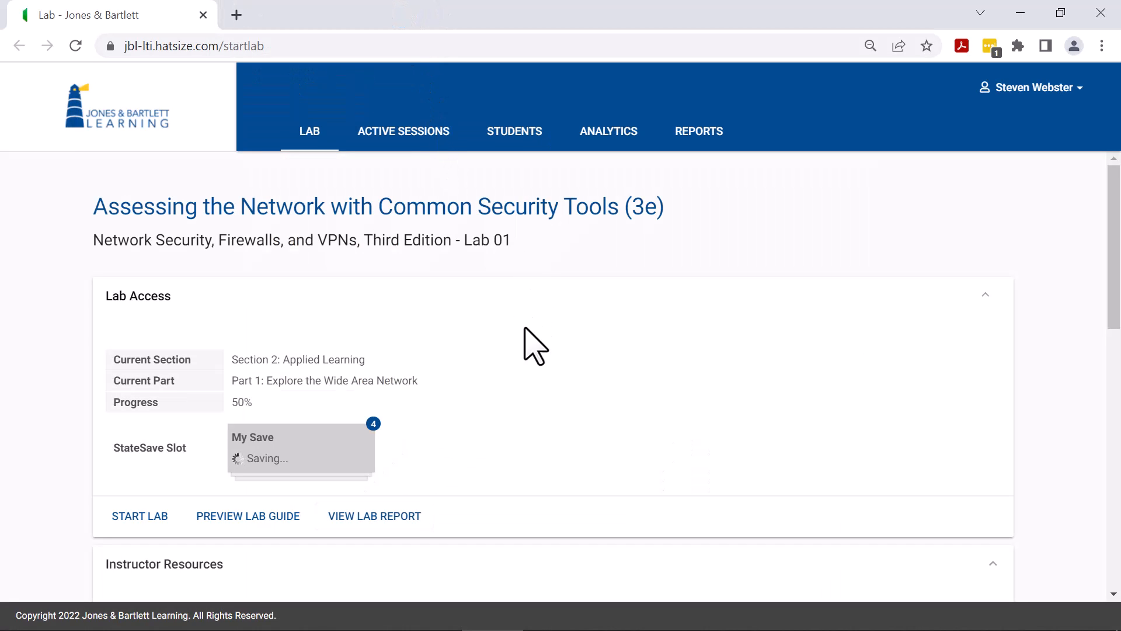
# Open the Sample Lab Report with instructor notes from Instructor Resources
pyautogui.scroll(-3)
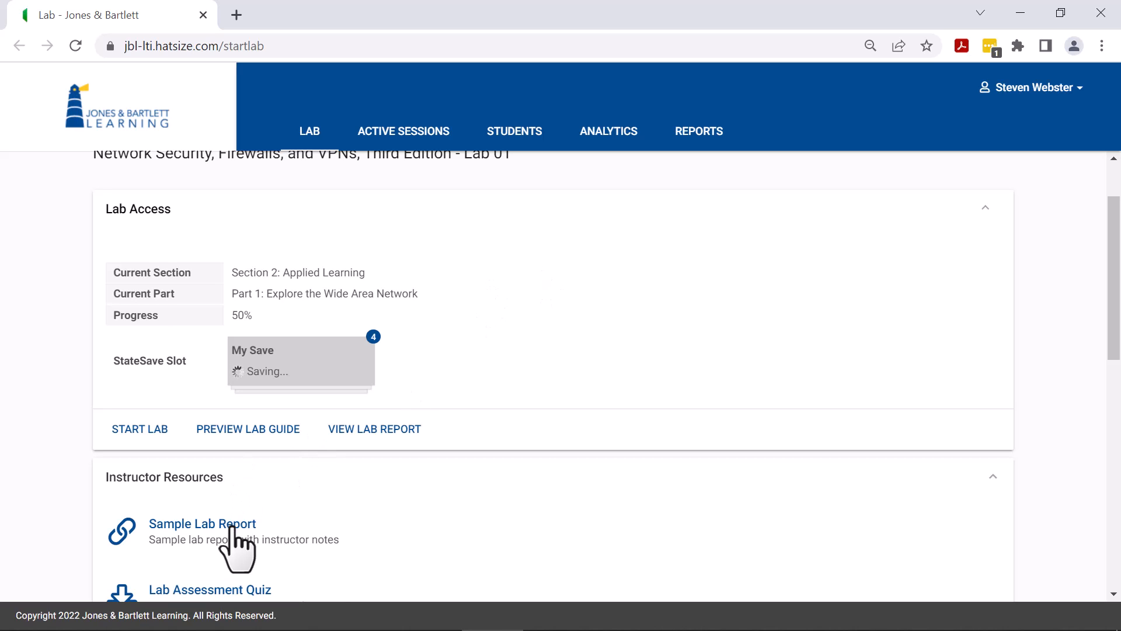
pyautogui.moveTo(228, 533)
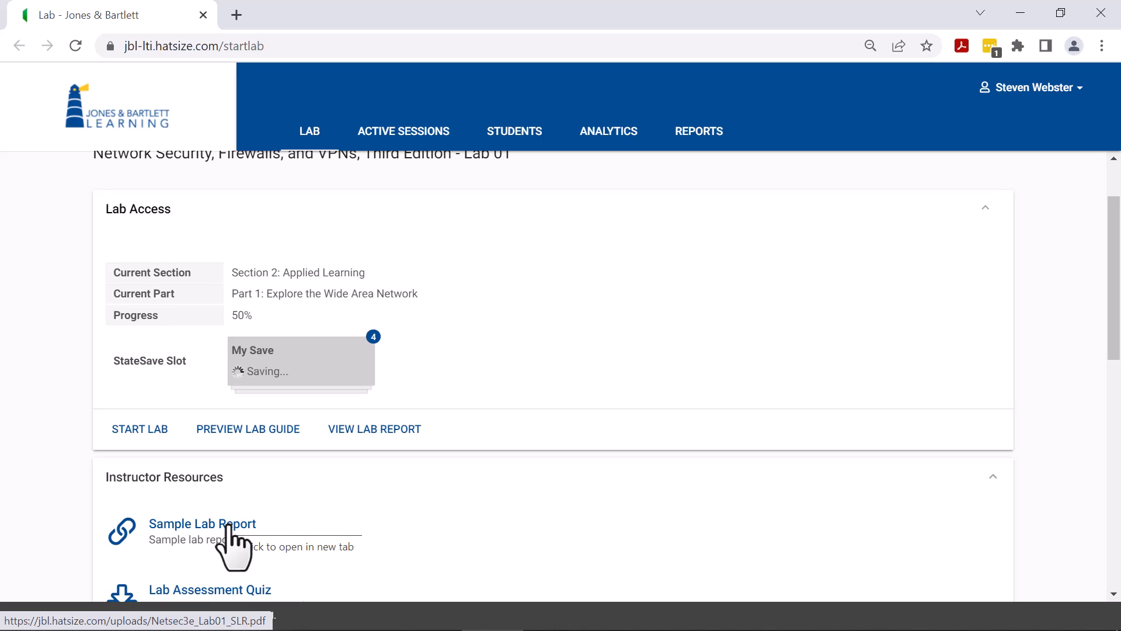
pyautogui.click(203, 523)
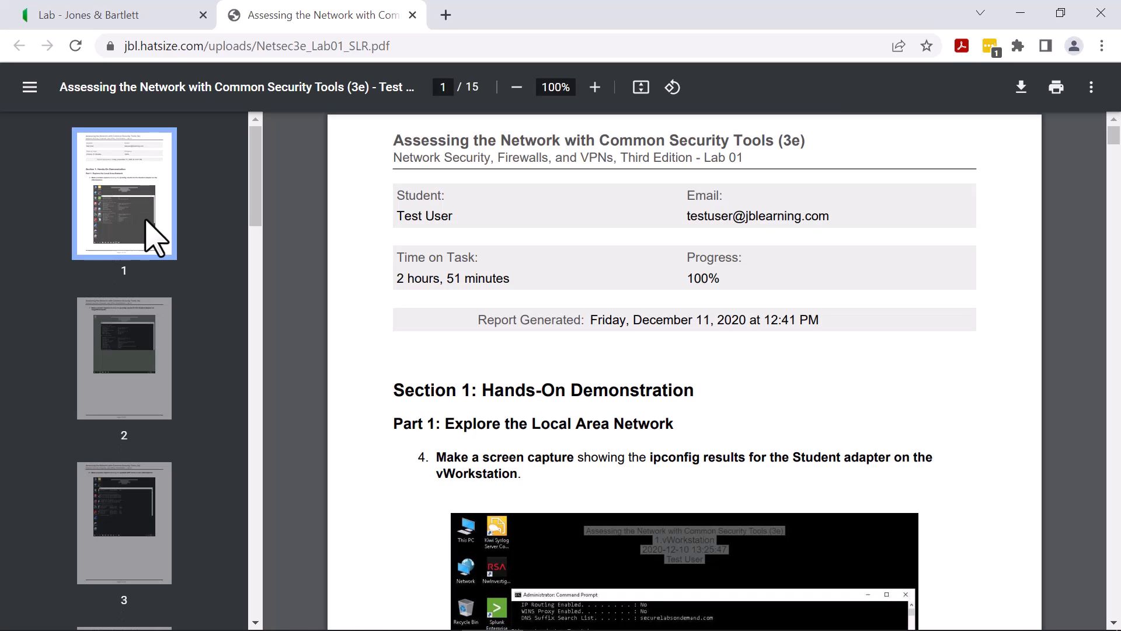
pyautogui.moveTo(615, 235)
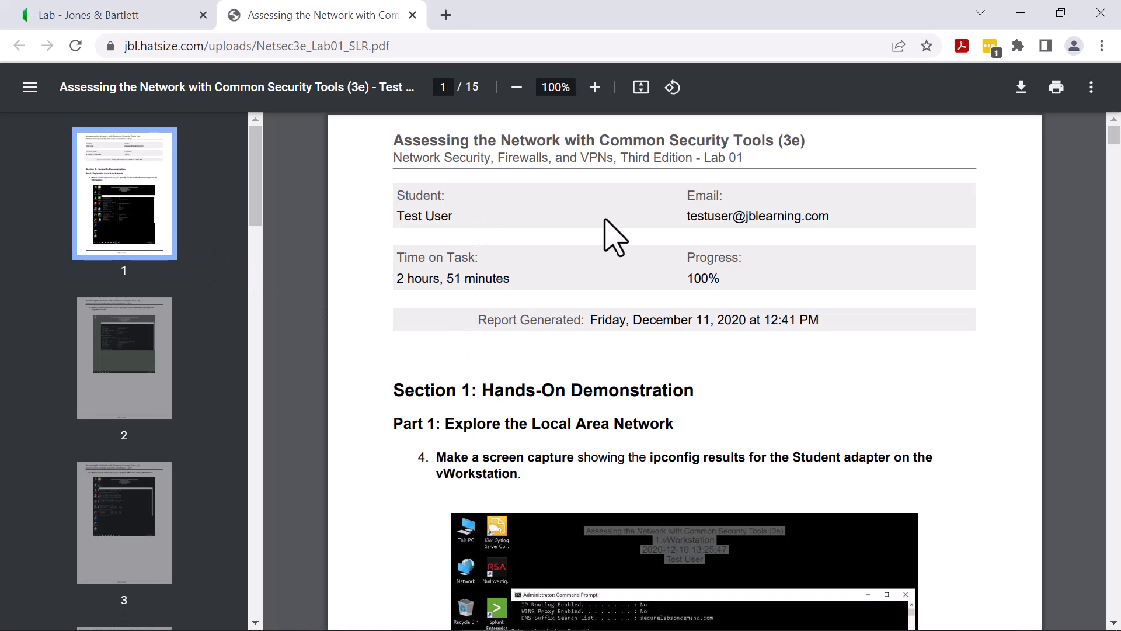
pyautogui.moveTo(576, 302)
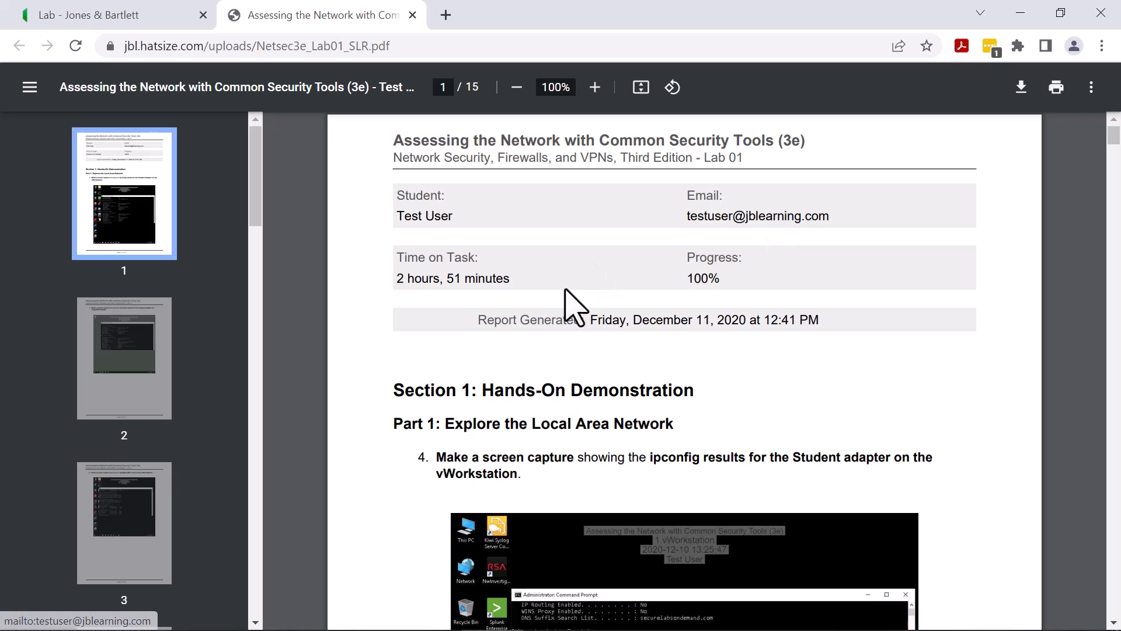
pyautogui.moveTo(720, 376)
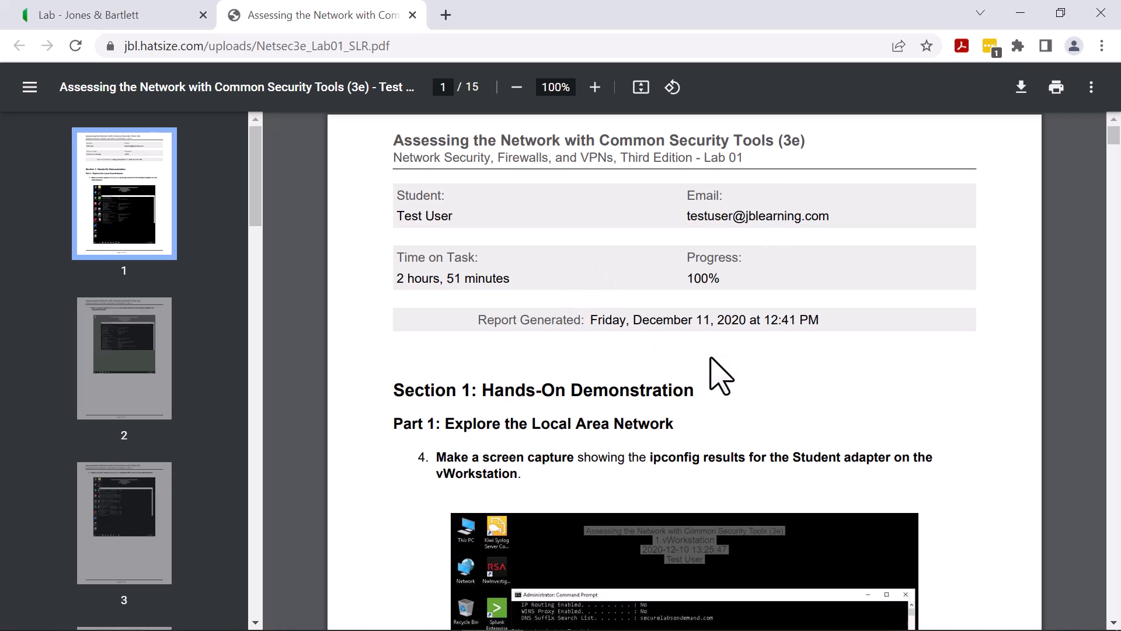
# Scroll the sample report past page 1's vWorkstation ipconfig capture into page 2
pyautogui.scroll(-3)
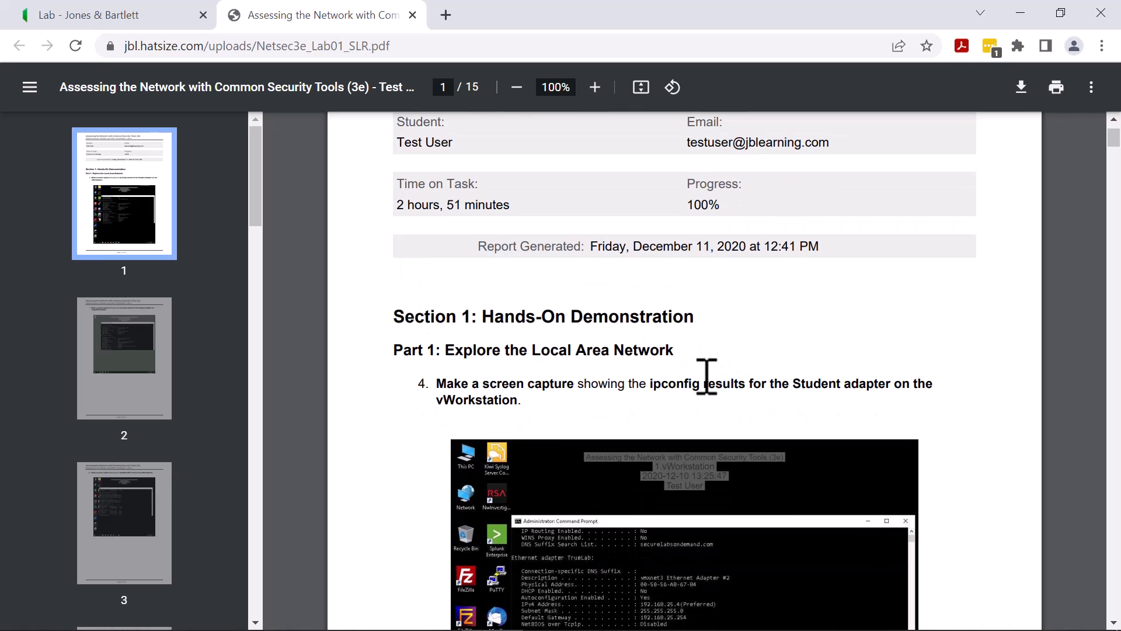
pyautogui.scroll(-3)
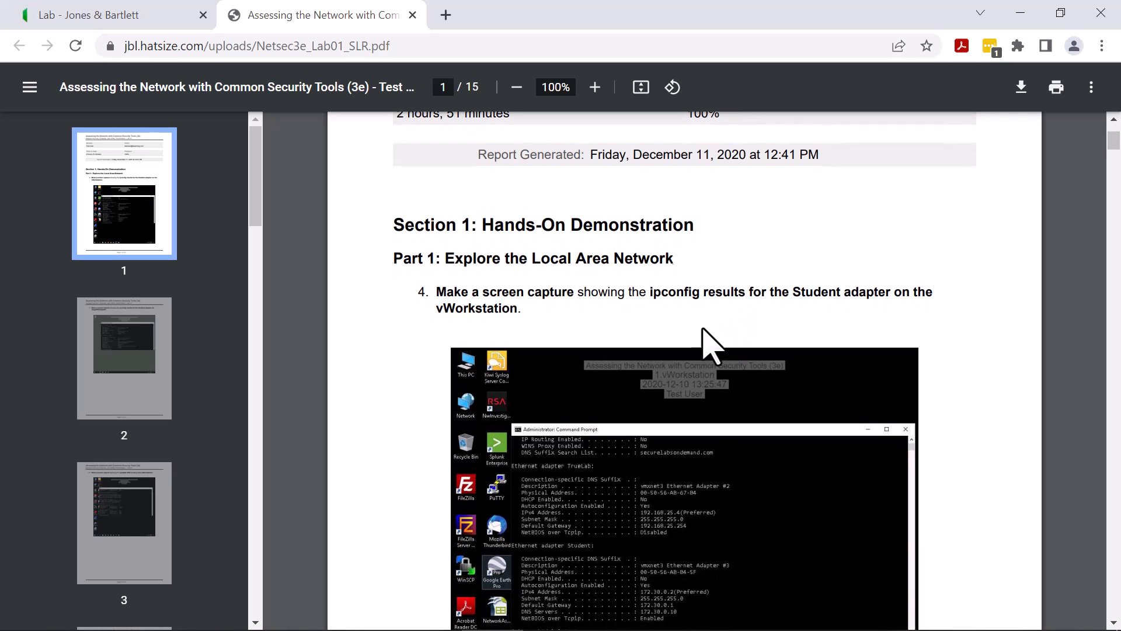
pyautogui.scroll(-3)
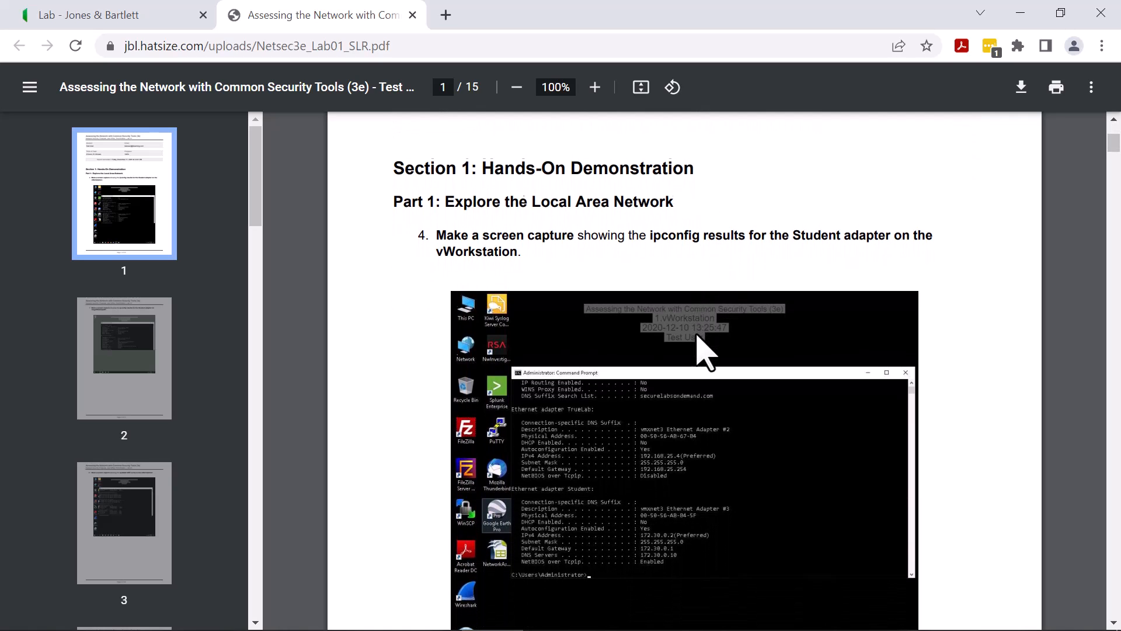
pyautogui.scroll(-3)
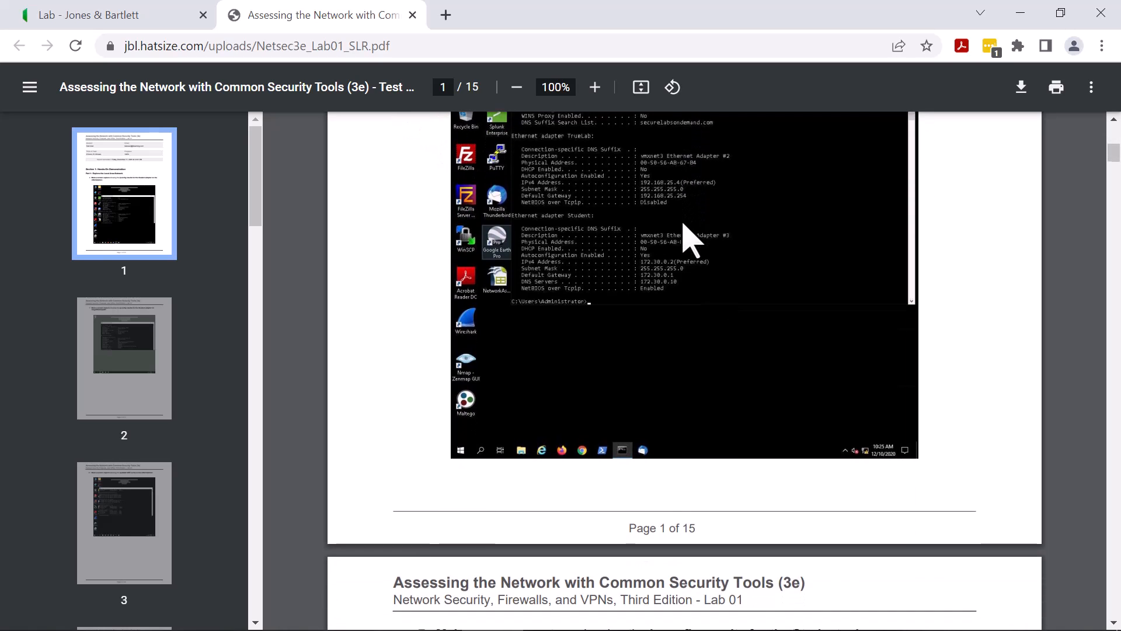
pyautogui.scroll(-3)
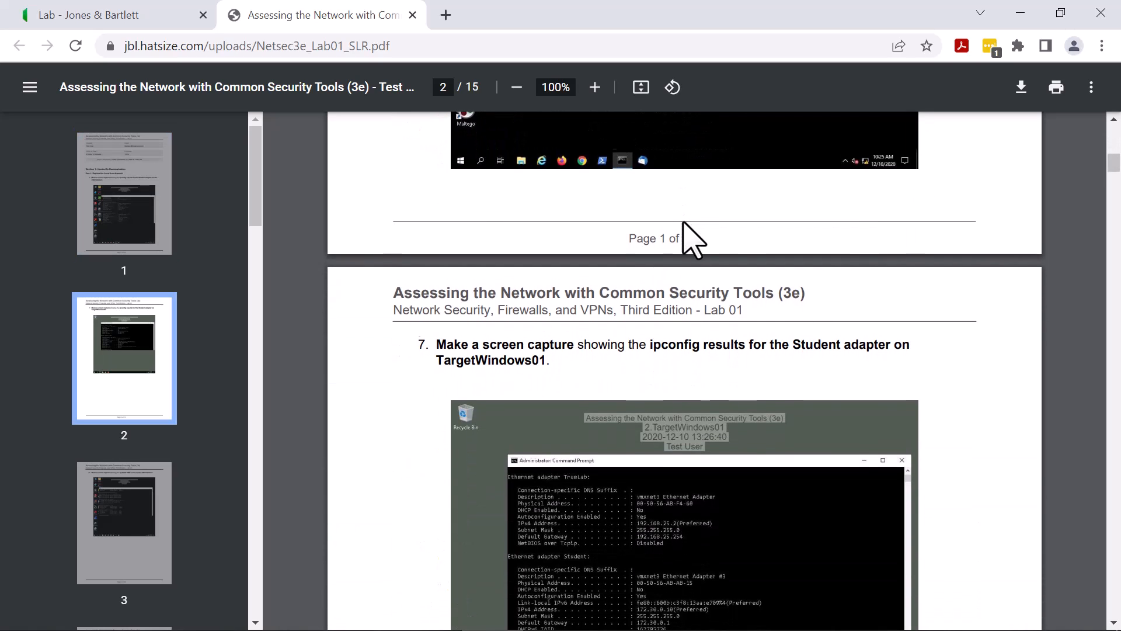